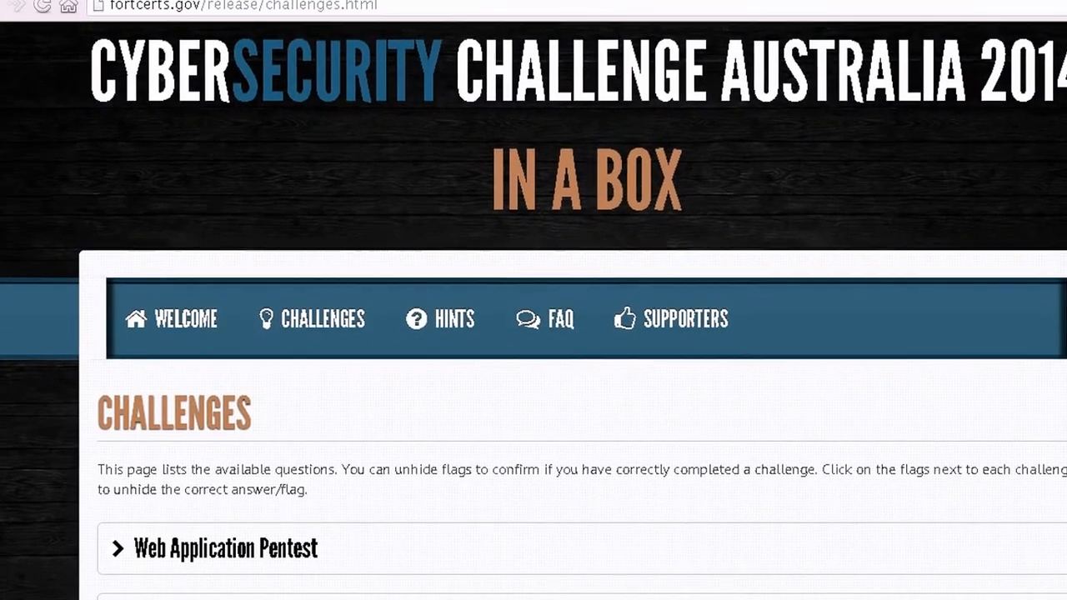
Scroll to the Web Application Pentest section to read the VIP Status Blog access challenge
scroll("down", 3)
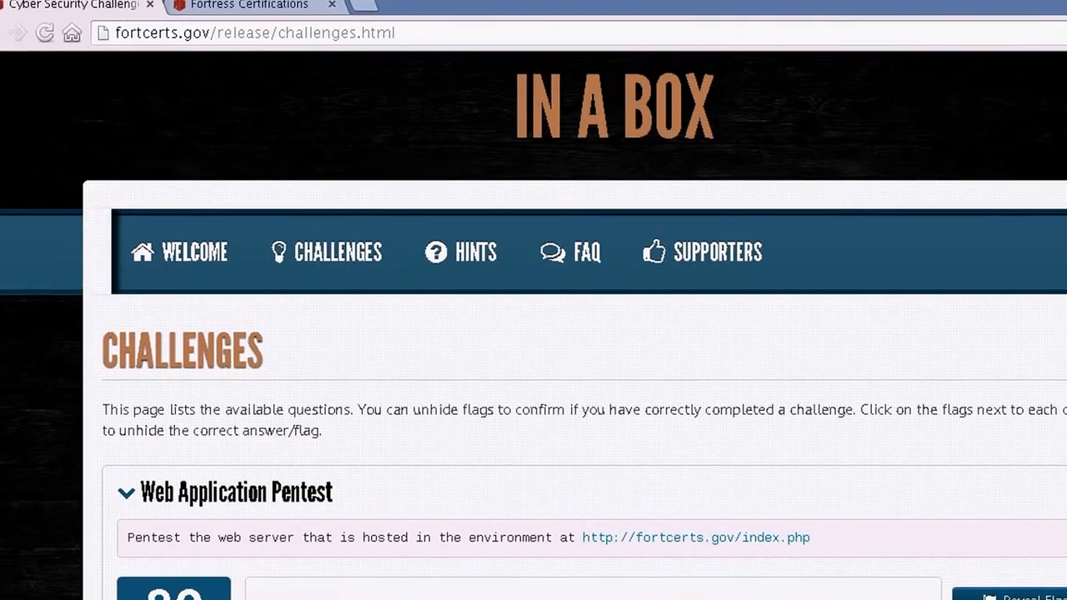
scroll("down", 3)
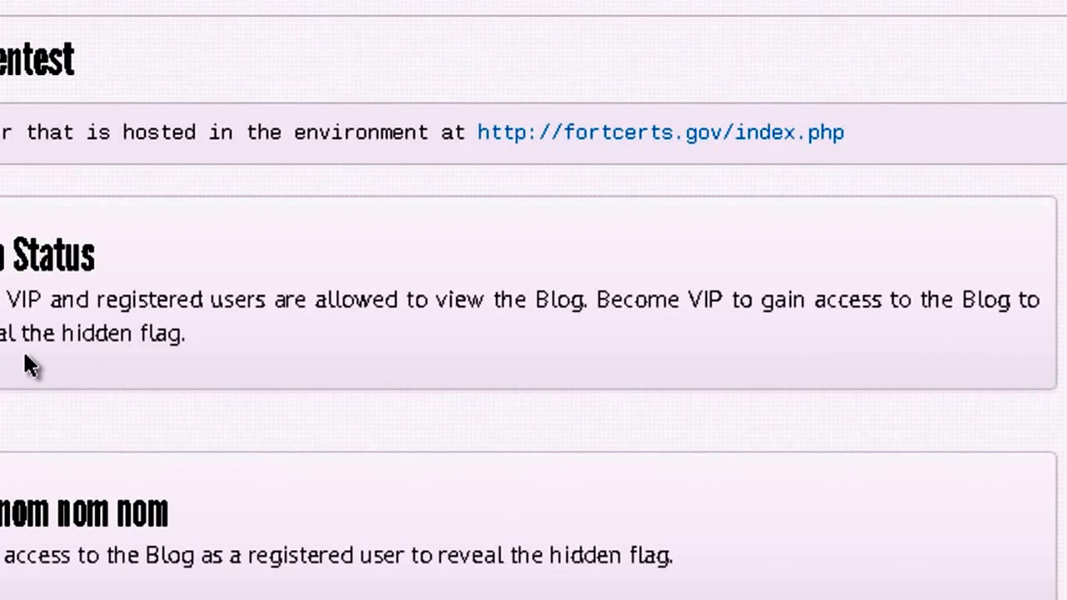
mouse_move(446, 338)
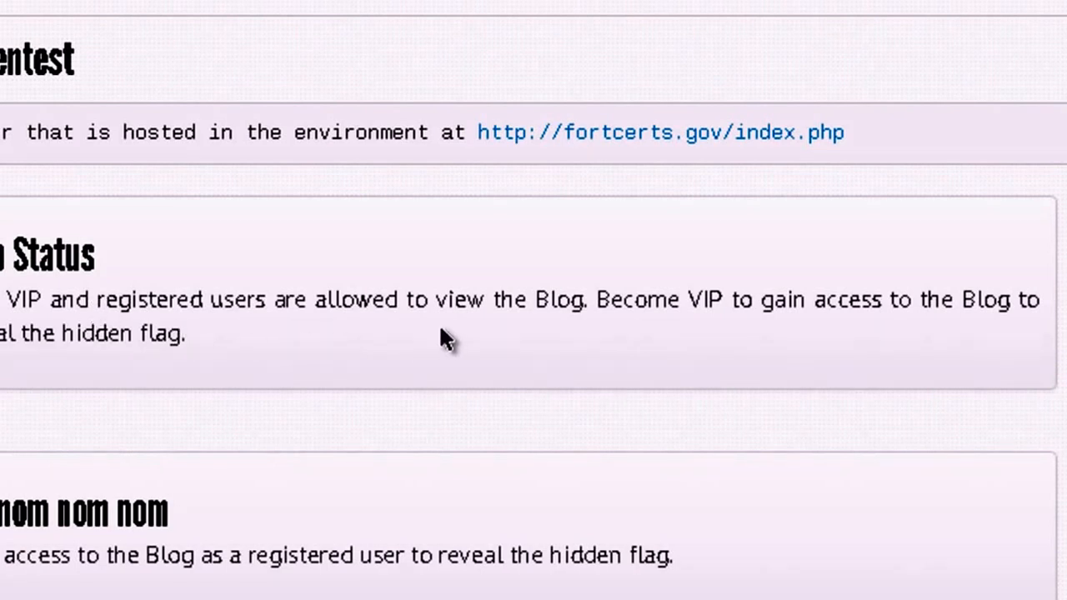
mouse_move(637, 337)
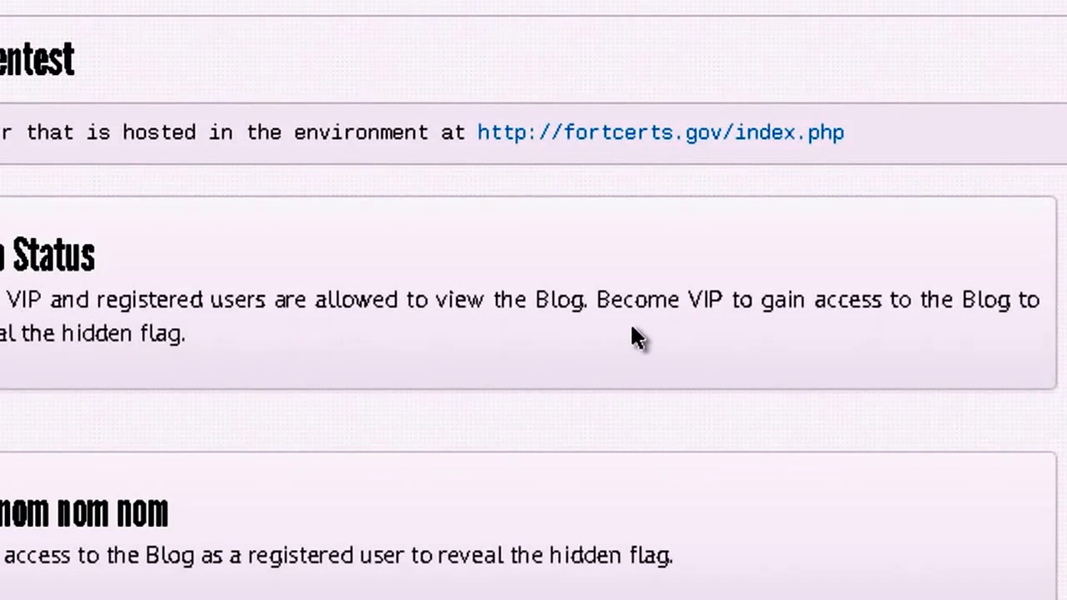
mouse_move(788, 355)
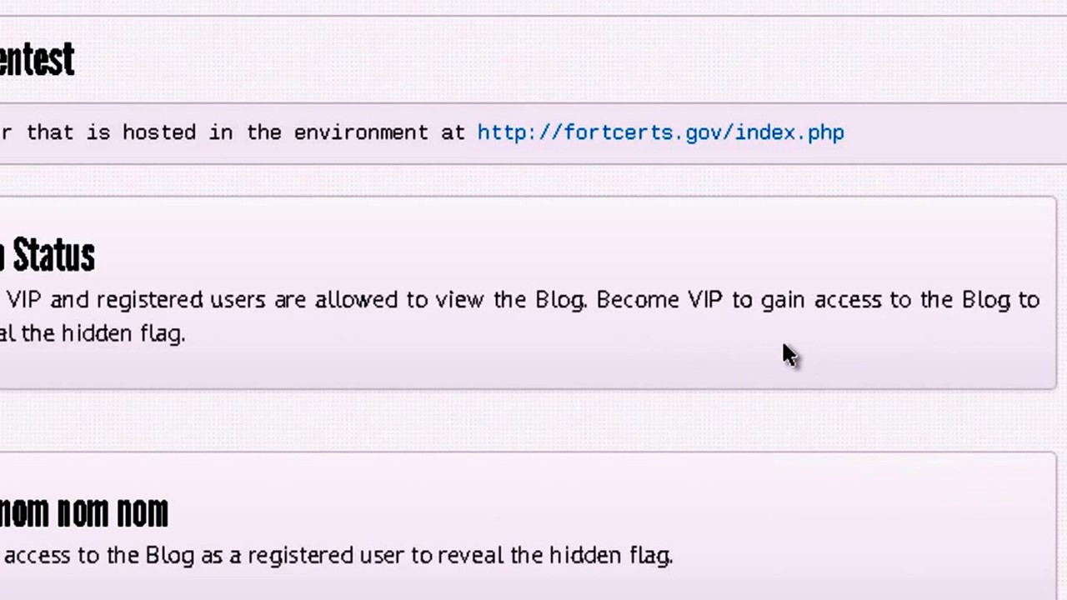
mouse_move(21, 358)
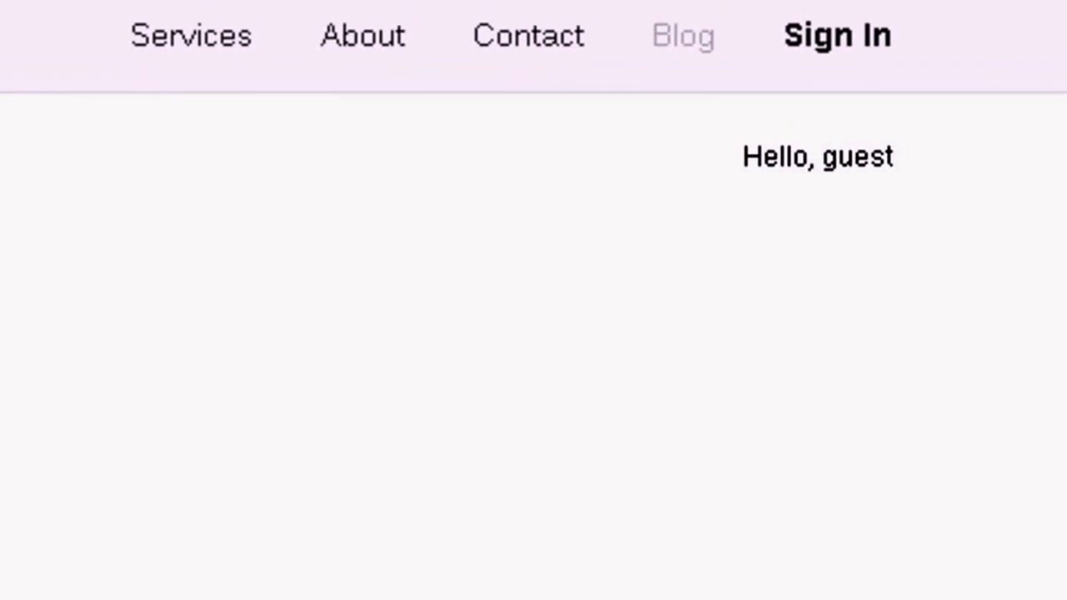
Open the Fortress Certifications sign-in page and tick Remember Me
left_click(837, 35)
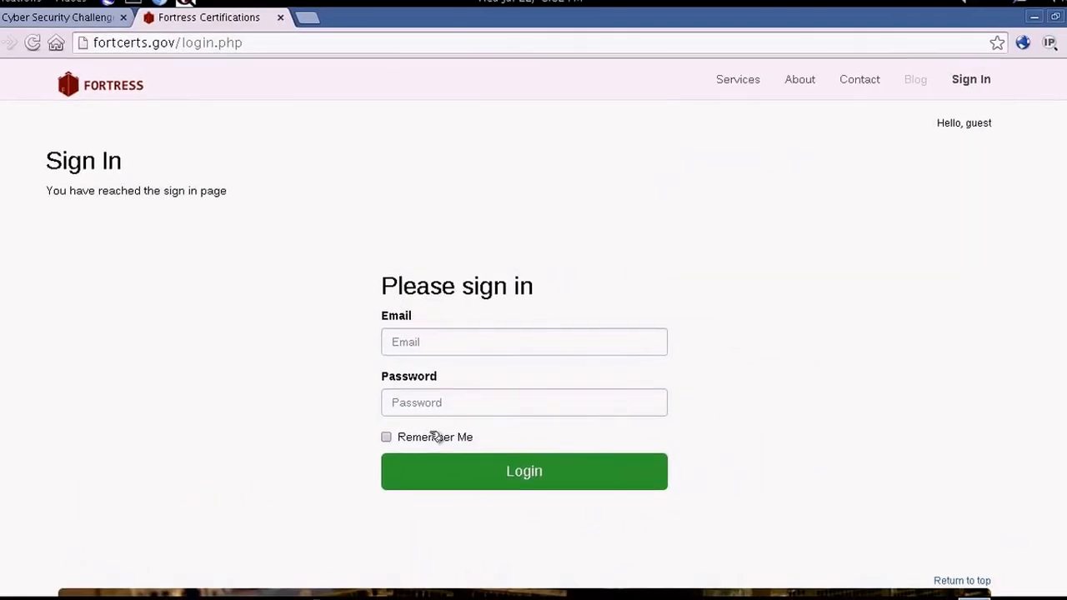
left_click(386, 437)
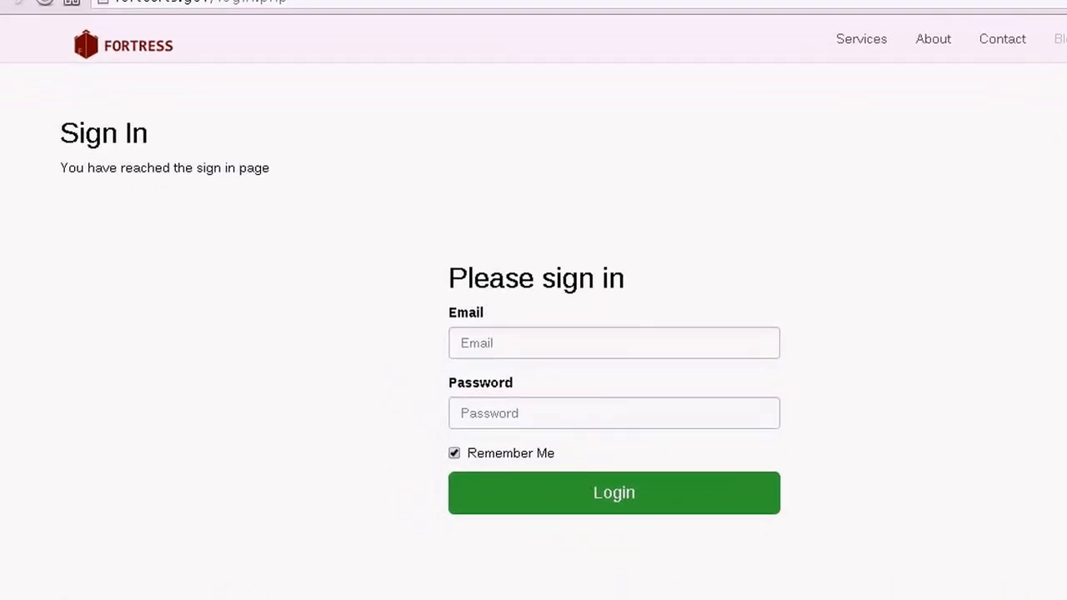
scroll("down", 3)
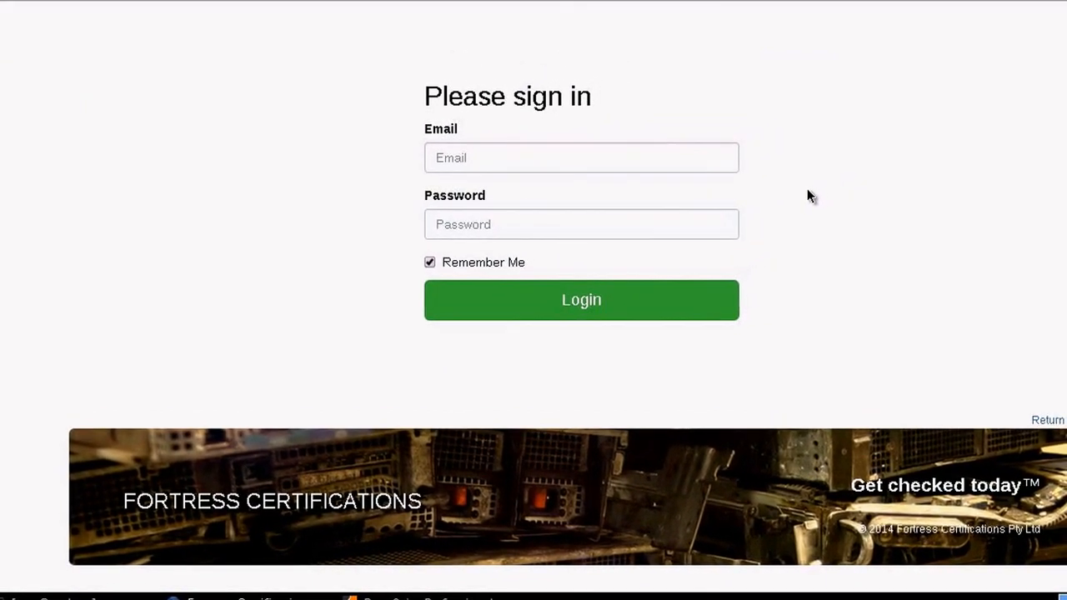
Inspect the login page and show DevTools' Resources panel with its Cookies storage
right_click(813, 197)
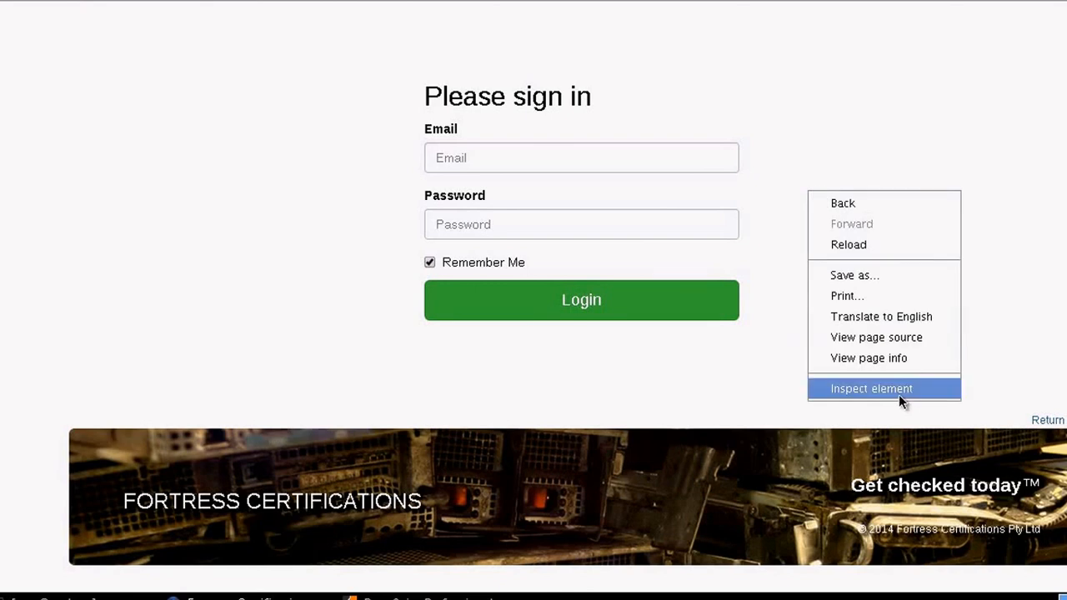
left_click(871, 389)
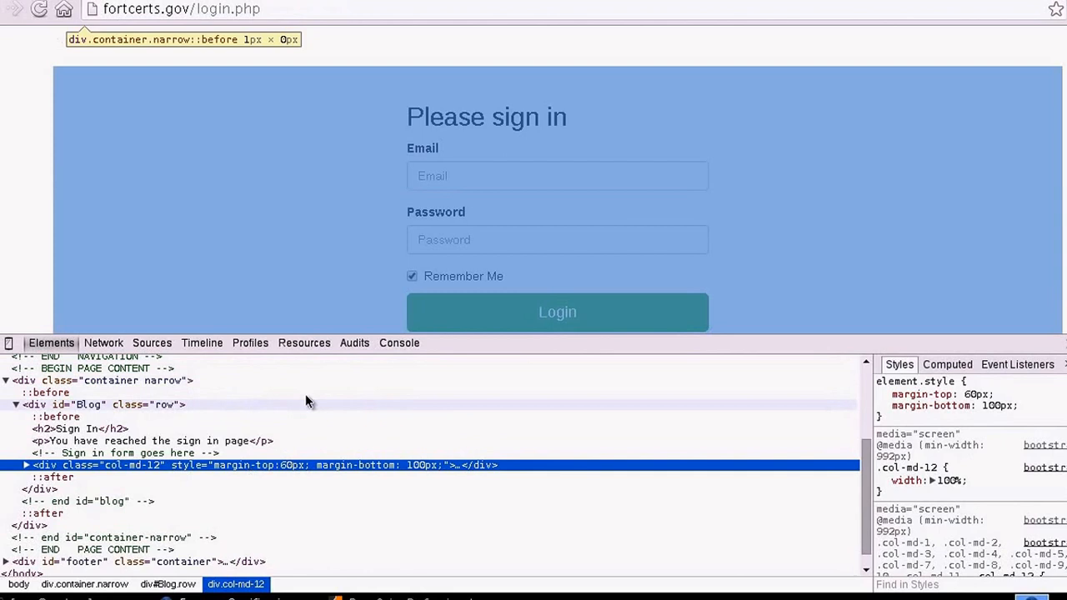
left_click(304, 342)
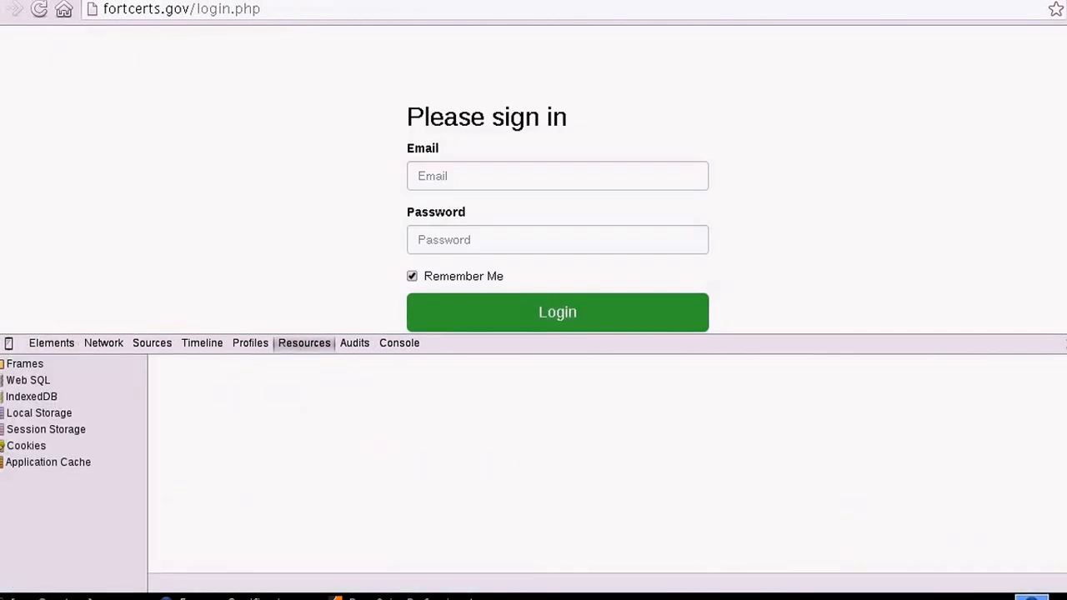
List the fortcerts.gov cookies and select the vip cookie showing value 0
left_click(26, 445)
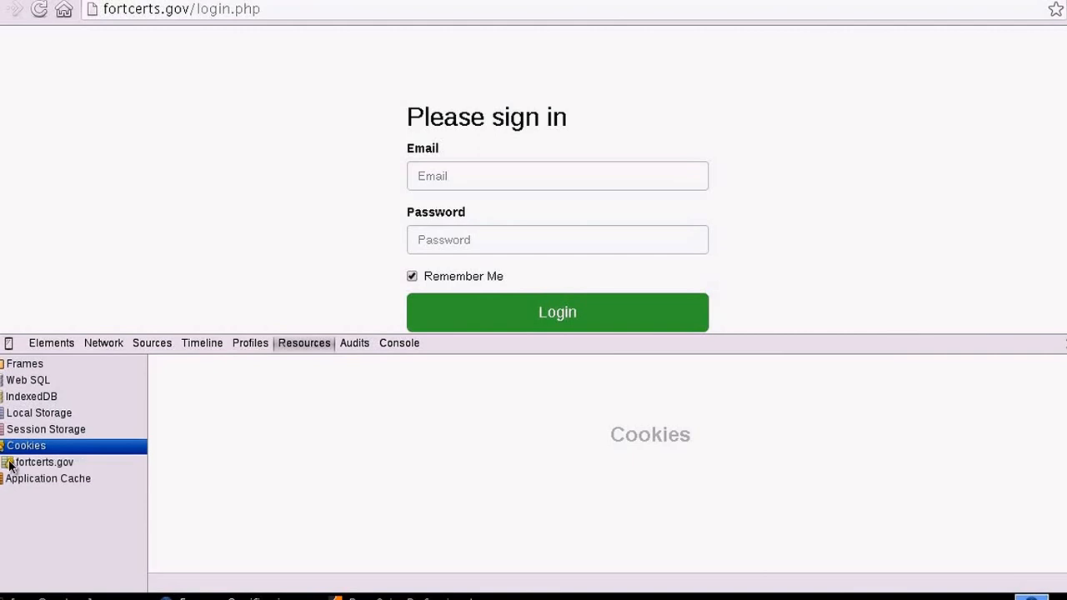
left_click(43, 462)
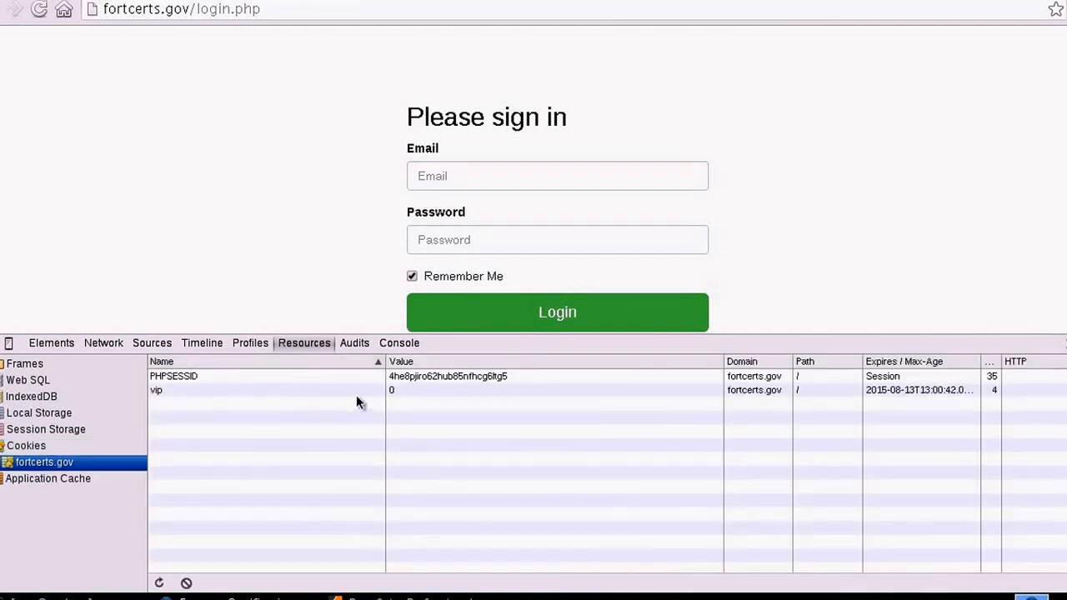
mouse_move(333, 396)
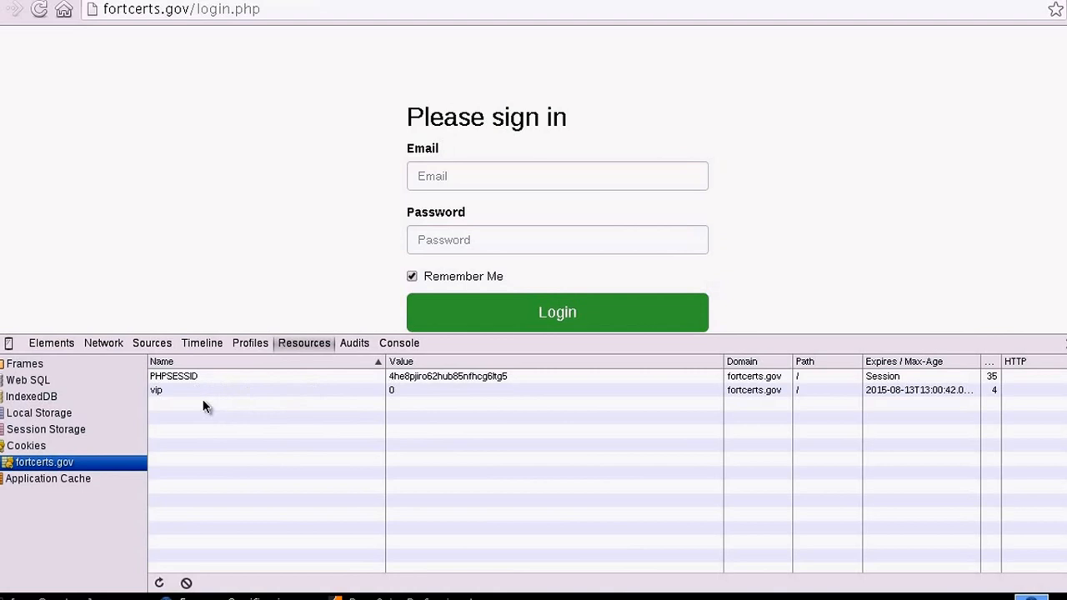
mouse_move(421, 397)
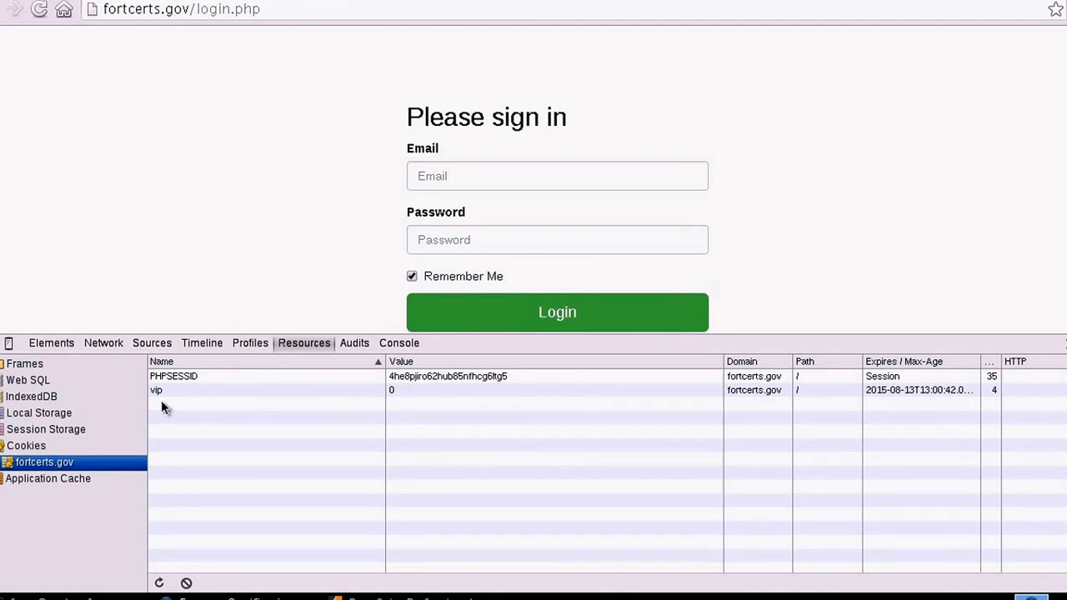
left_click(156, 390)
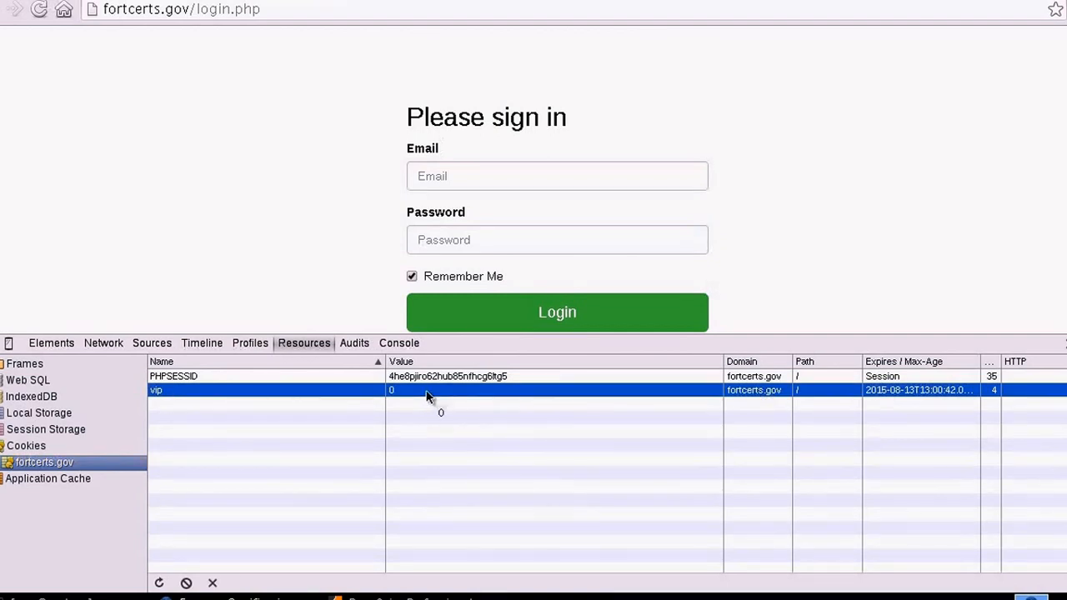
mouse_move(175, 406)
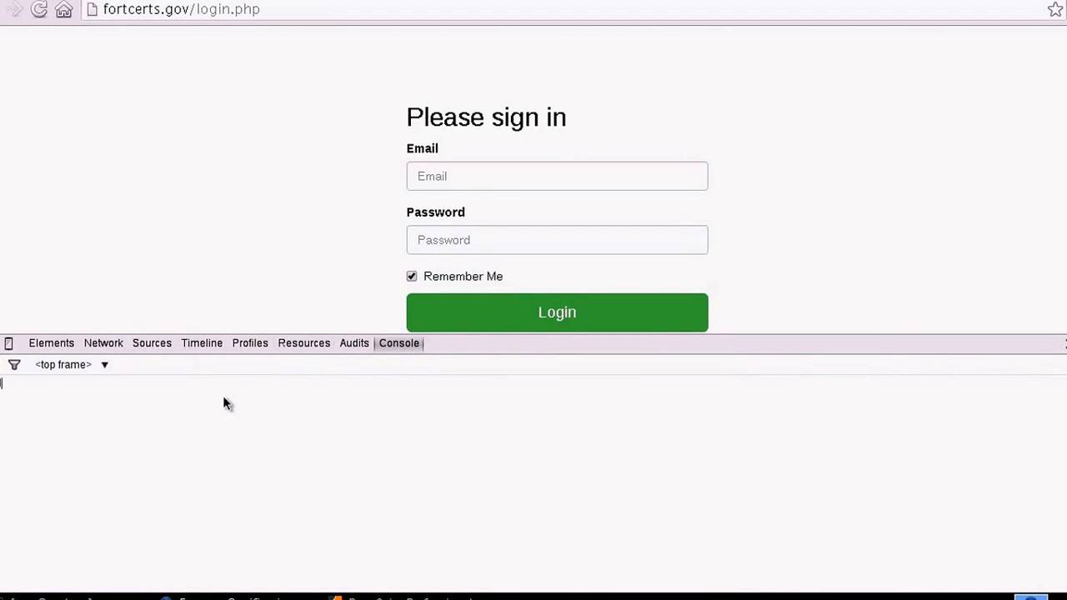
Enter document.cookie="vip=1" in the DevTools console
type("document .")
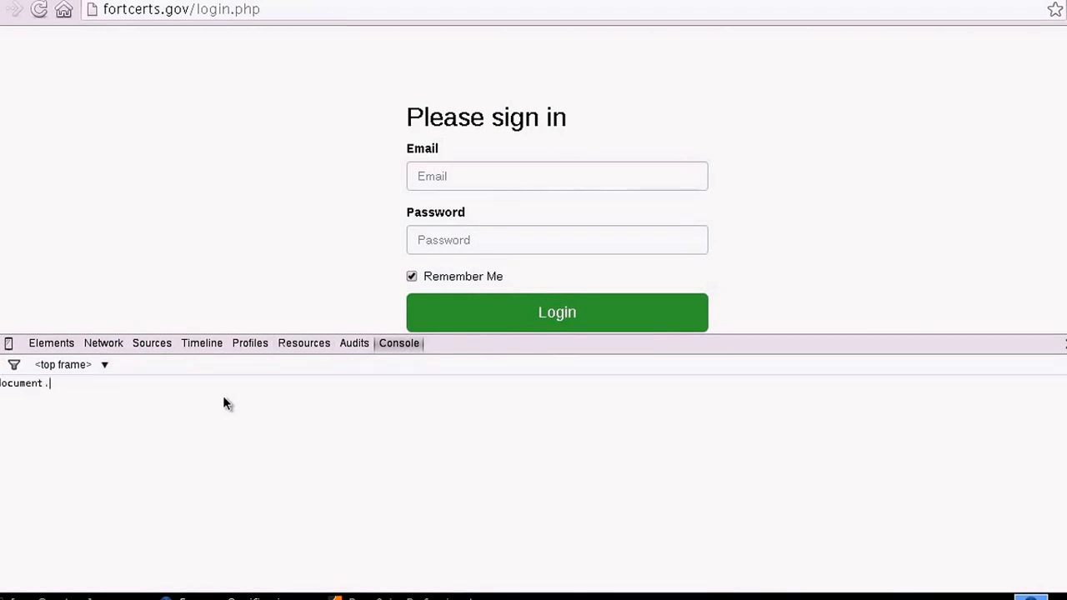
type("cookie=")
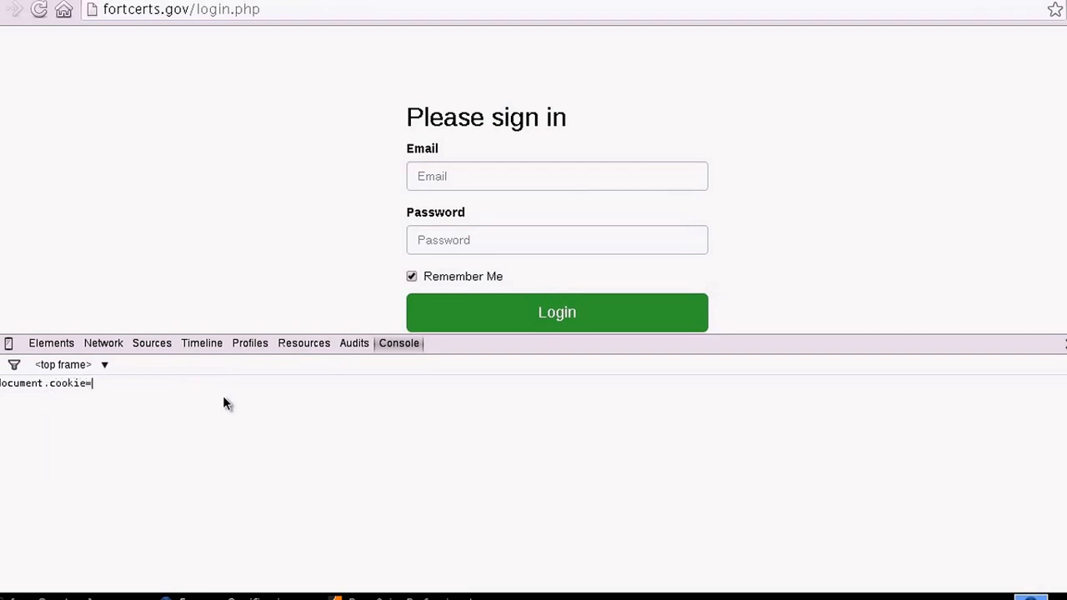
type("\"")
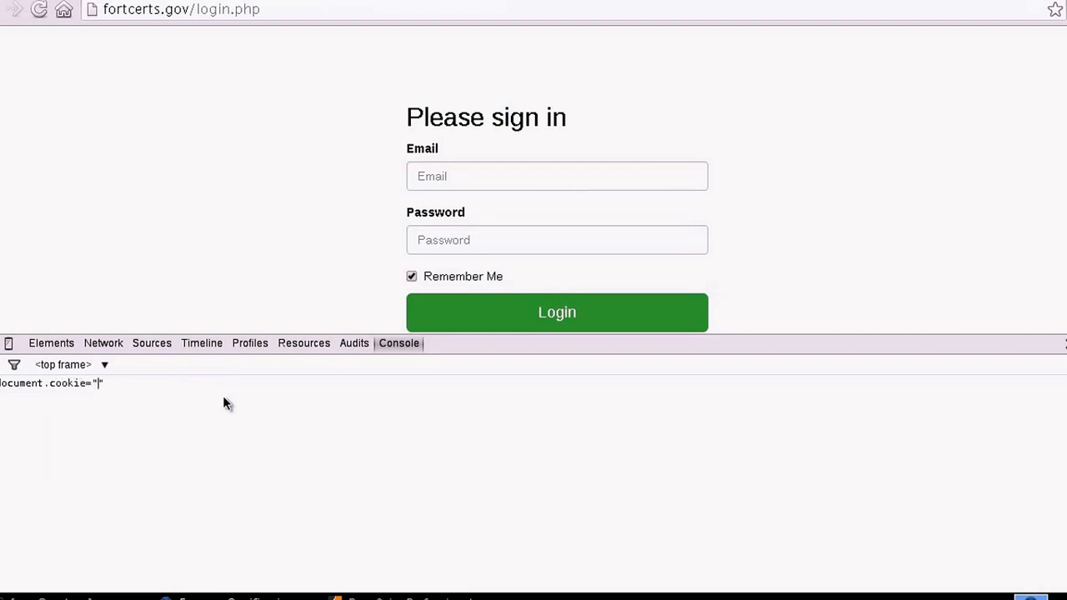
type("vip=1")
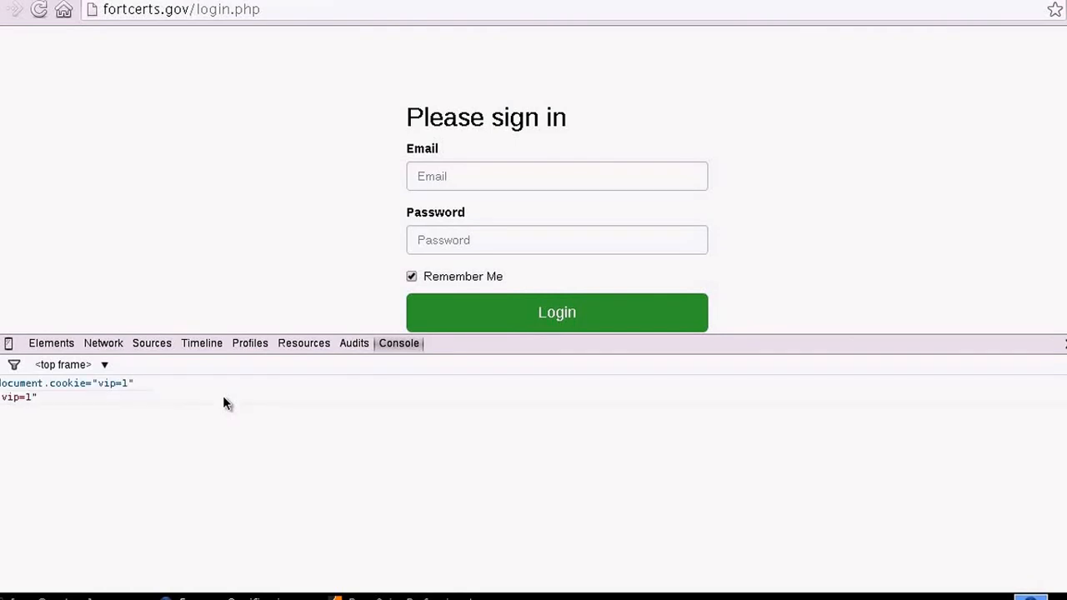
mouse_move(25, 417)
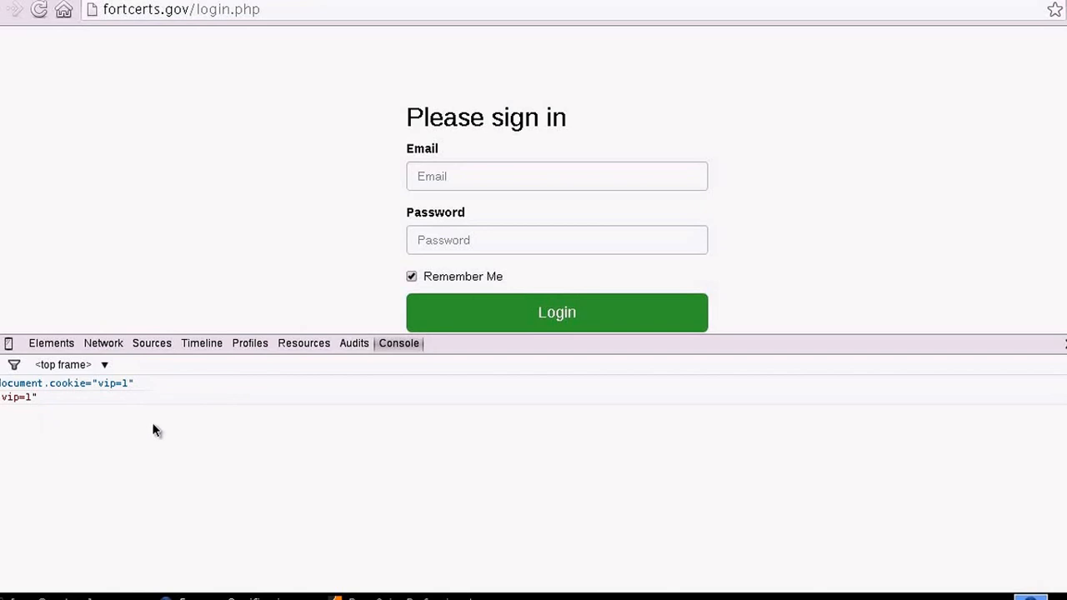
mouse_move(175, 352)
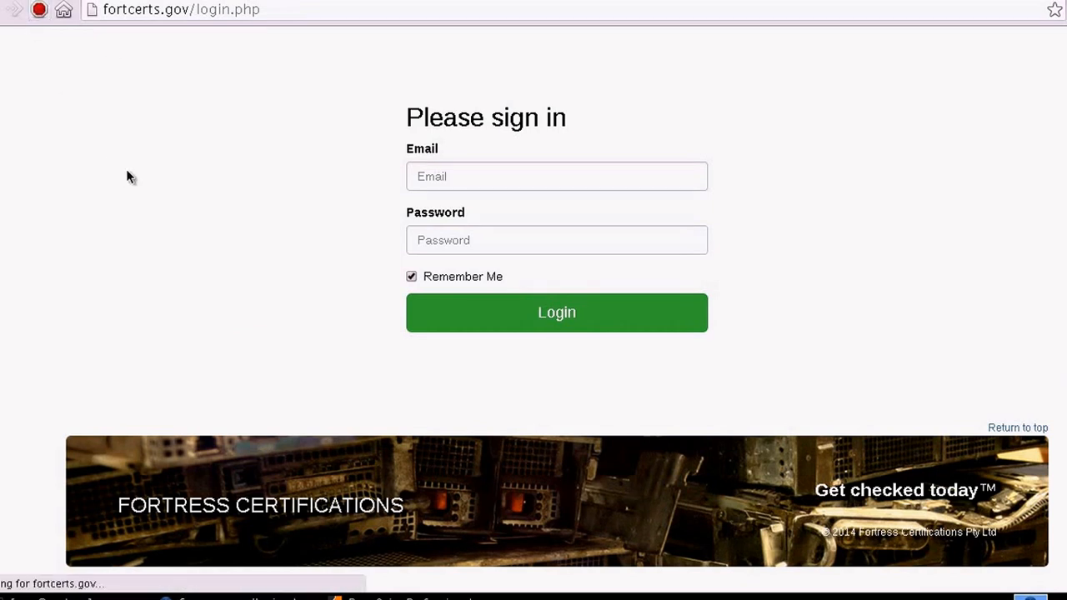
left_click(410, 277)
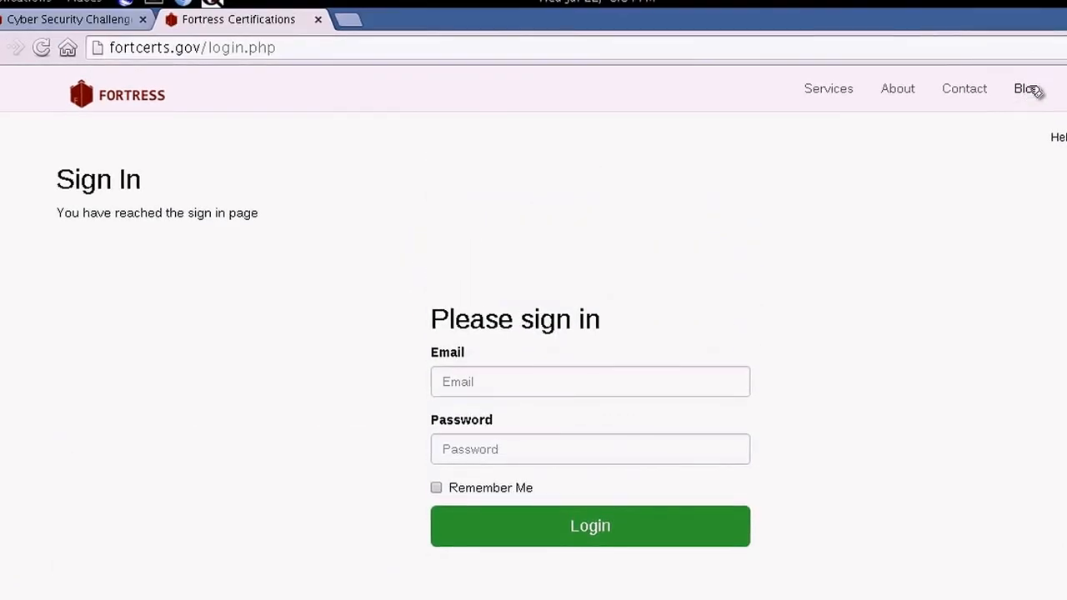
left_click(1025, 88)
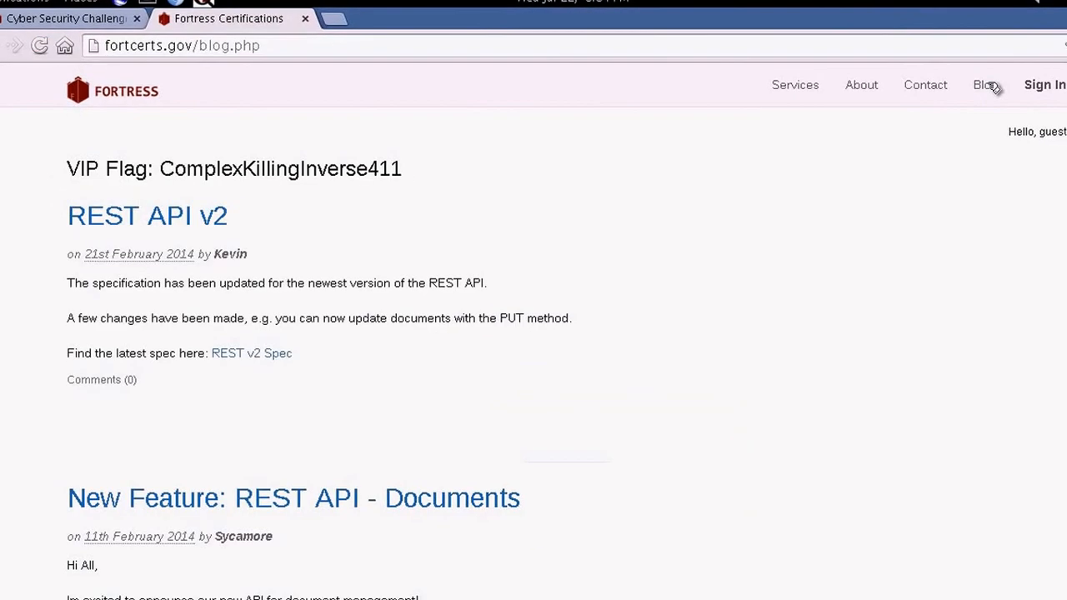